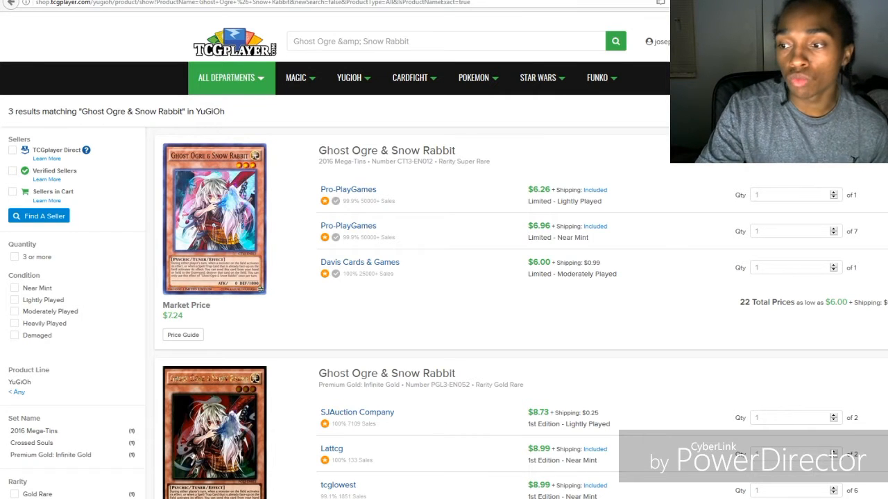
scroll(down, 3)
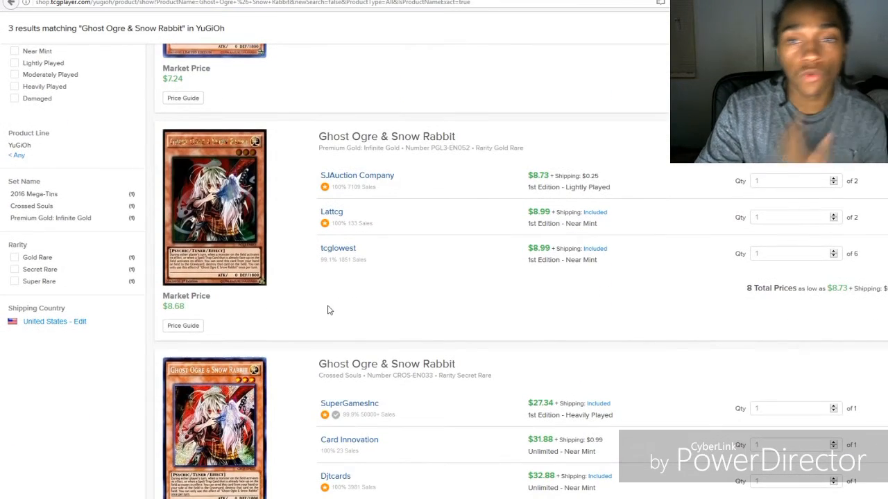
scroll(down, 3)
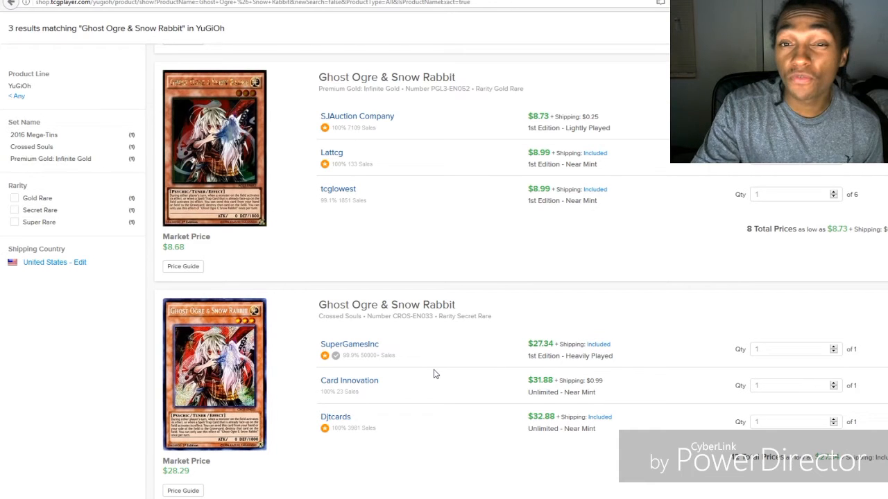
mouse_move(497, 225)
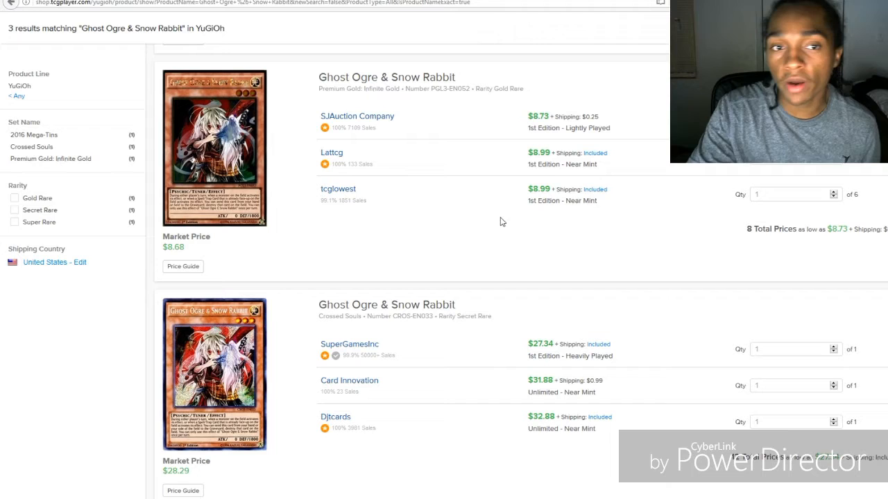
mouse_move(534, 421)
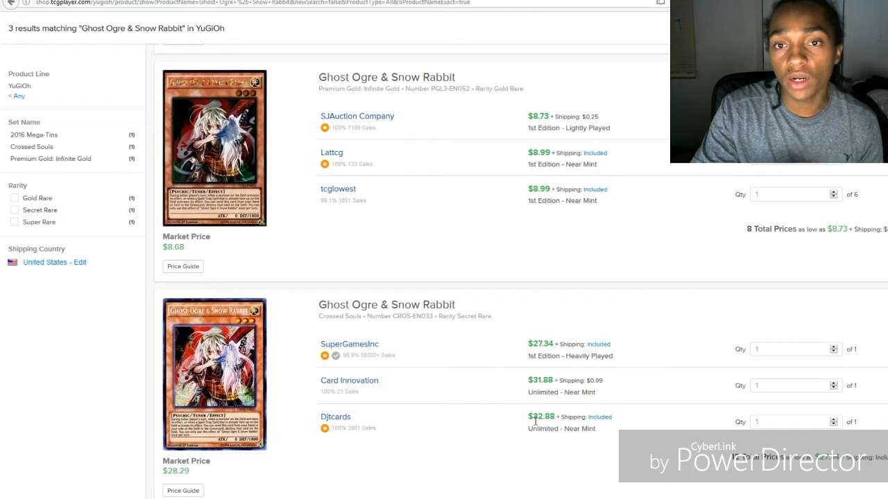
mouse_move(530, 409)
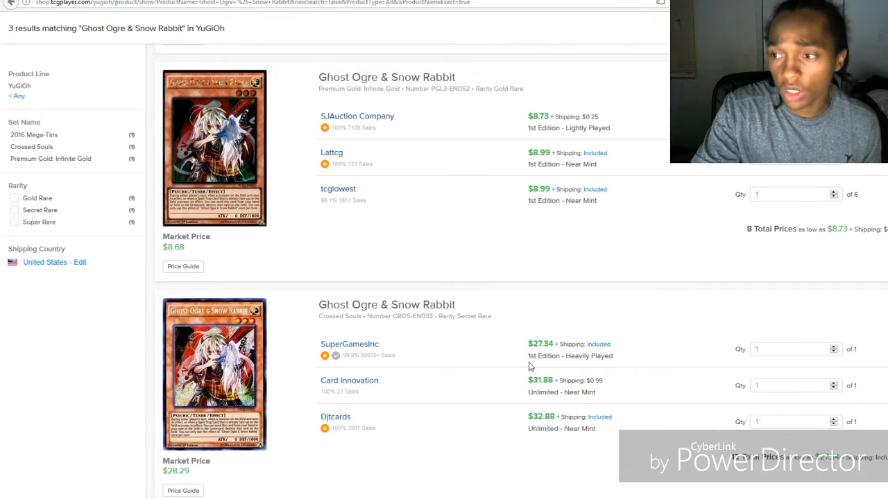
scroll(up, 3)
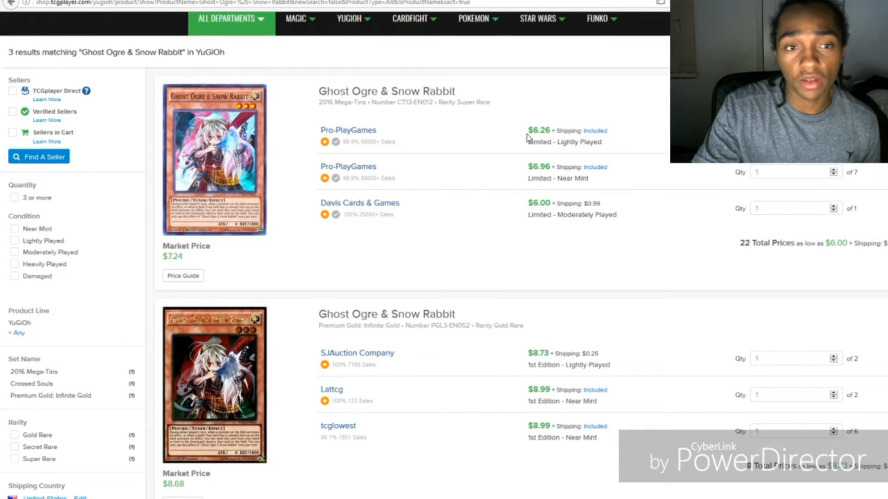
scroll(down, 3)
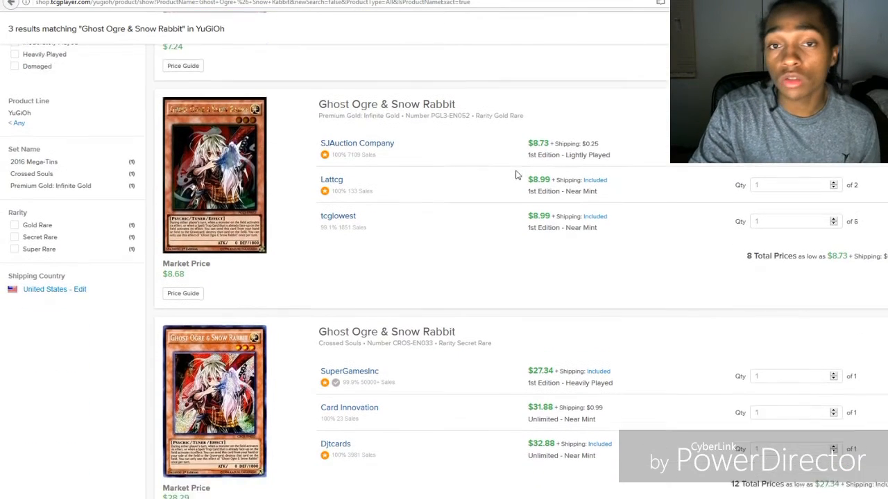
scroll(up, 3)
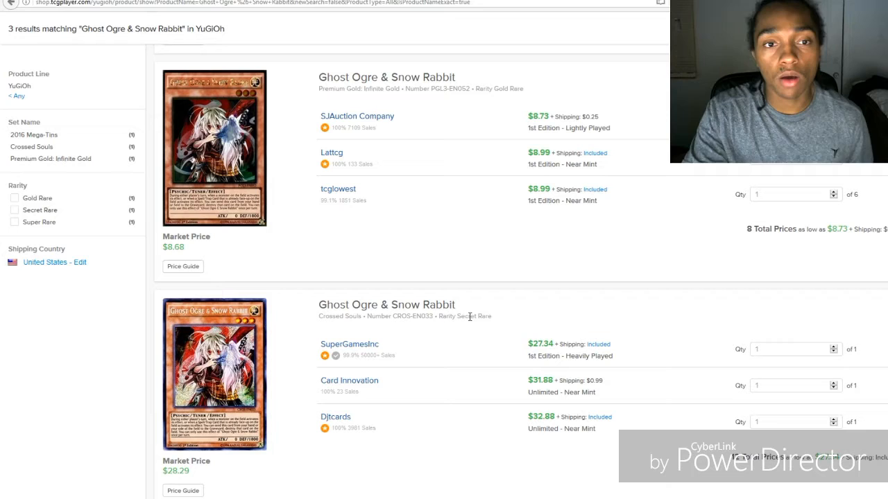
mouse_move(466, 355)
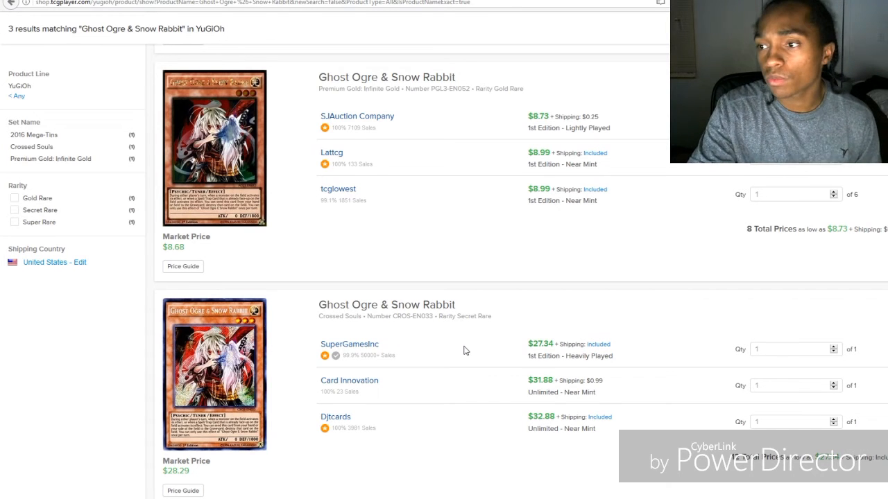
scroll(up, 3)
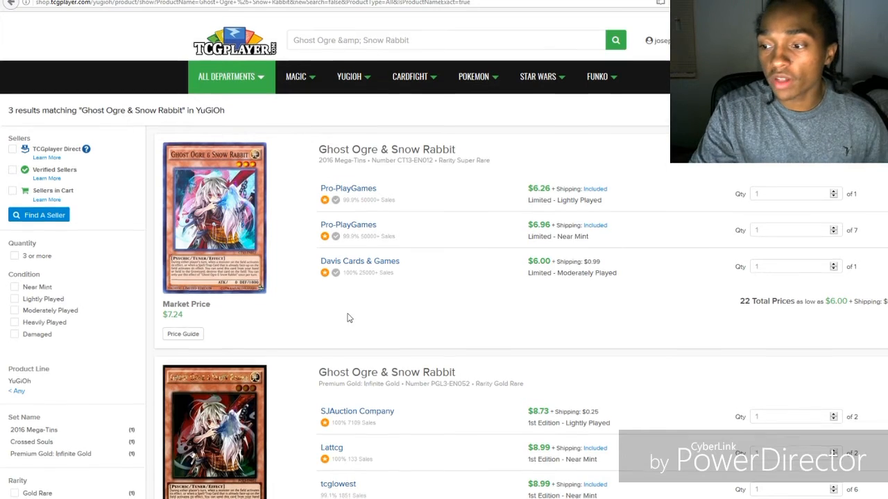
scroll(down, 3)
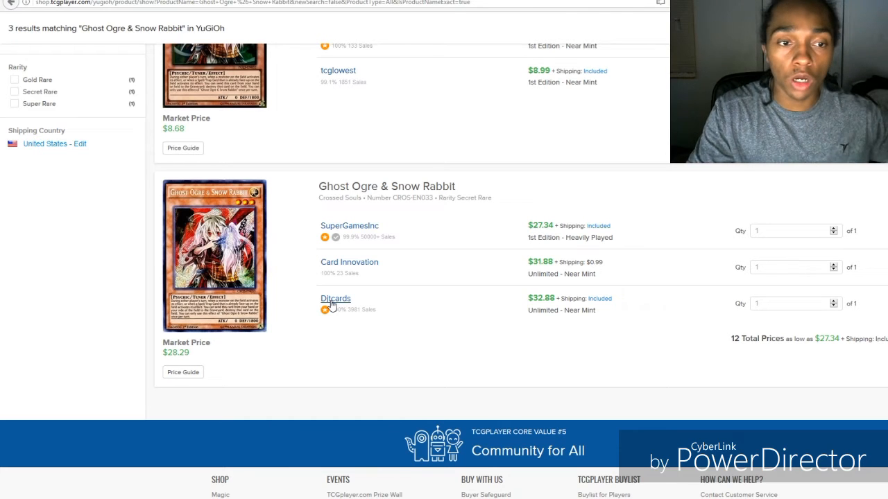
mouse_move(374, 273)
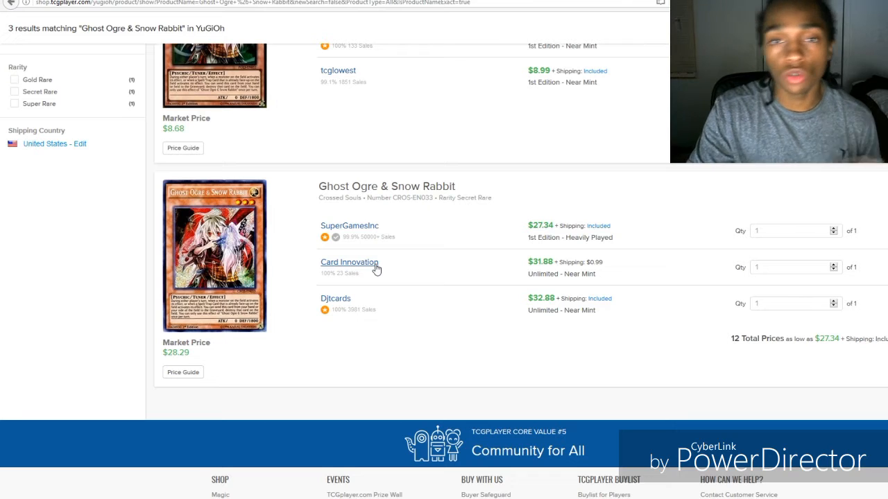
mouse_move(339, 233)
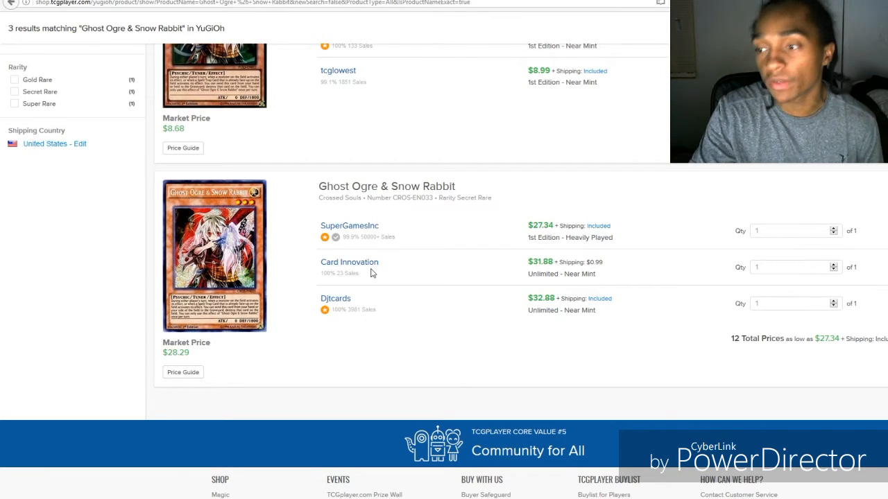
scroll(up, 3)
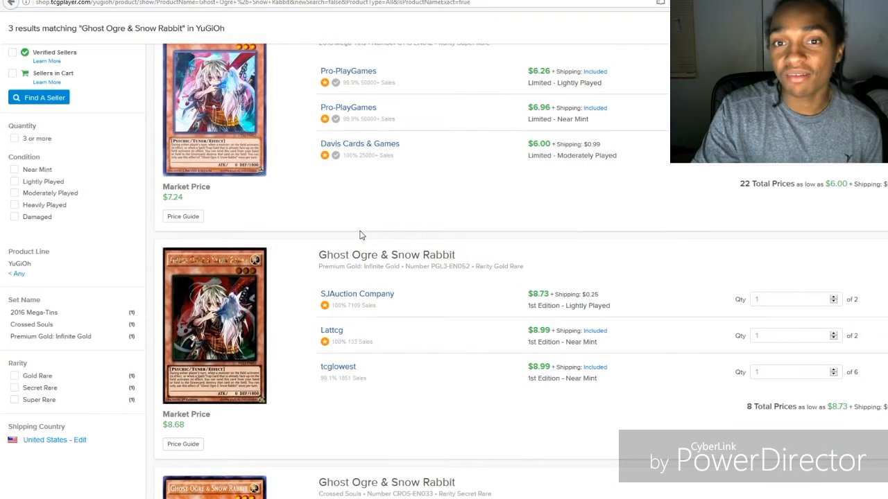
scroll(up, 3)
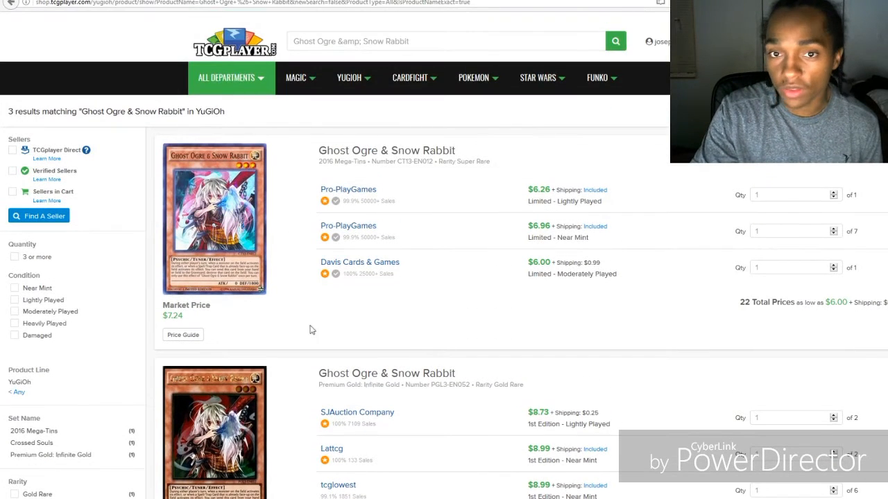
mouse_move(426, 239)
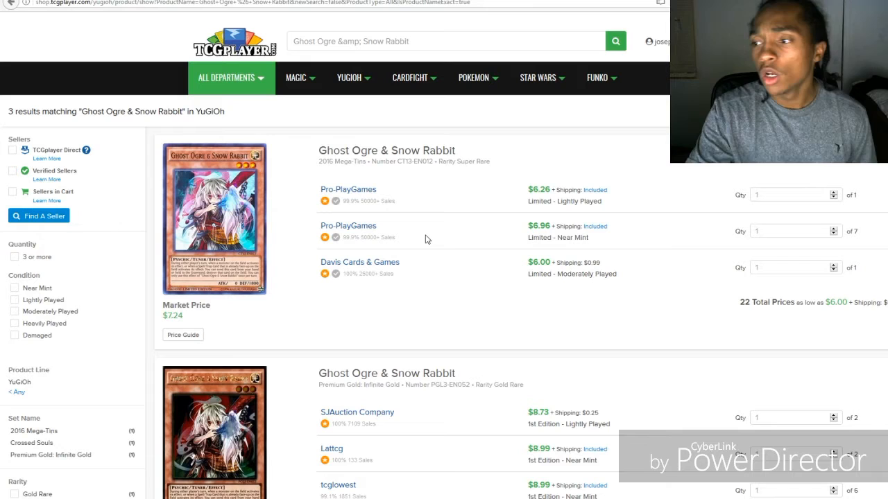
mouse_move(350, 230)
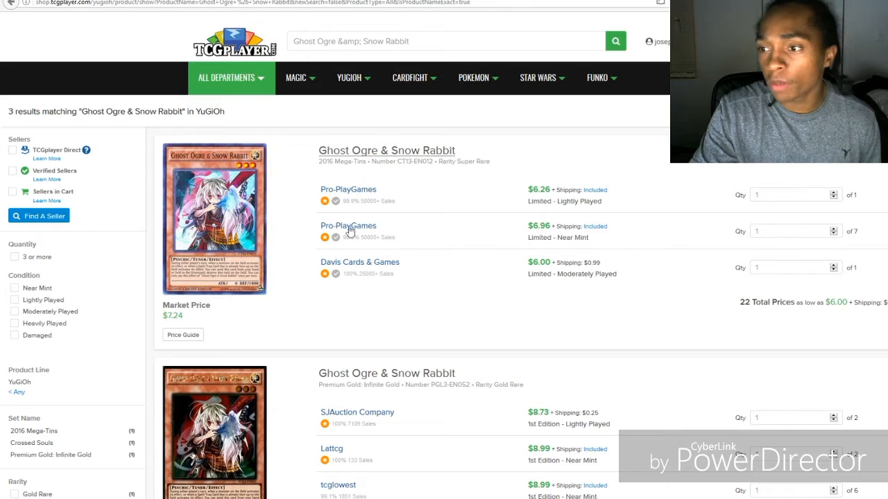
mouse_move(503, 223)
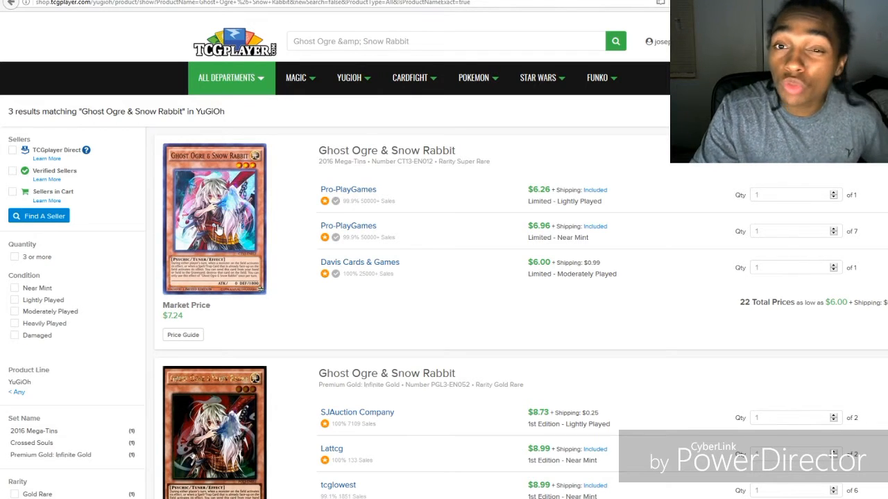
mouse_move(347, 251)
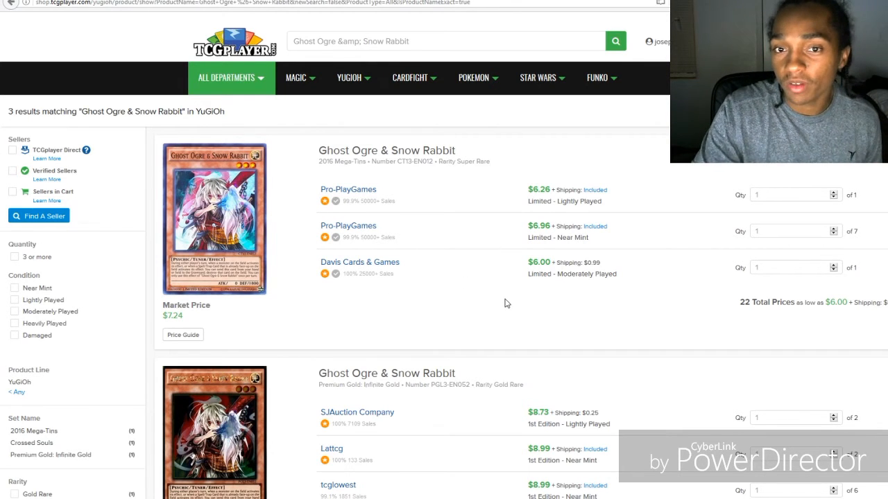
scroll(down, 3)
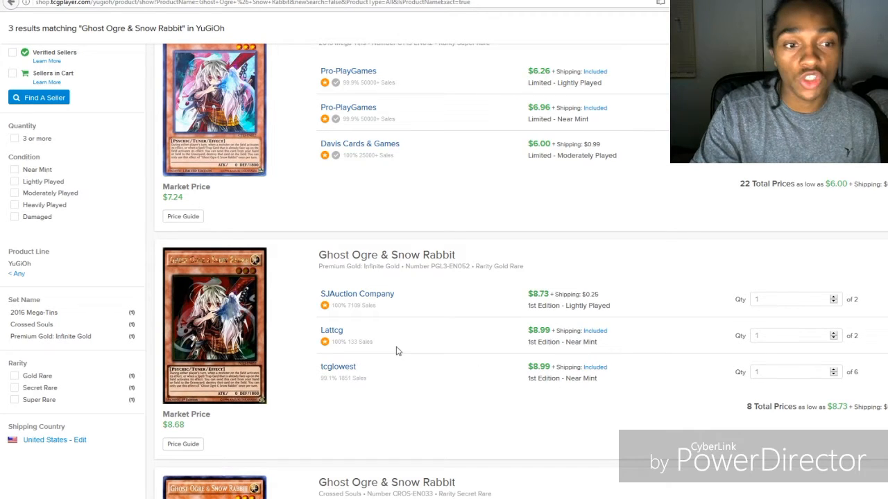
mouse_move(382, 403)
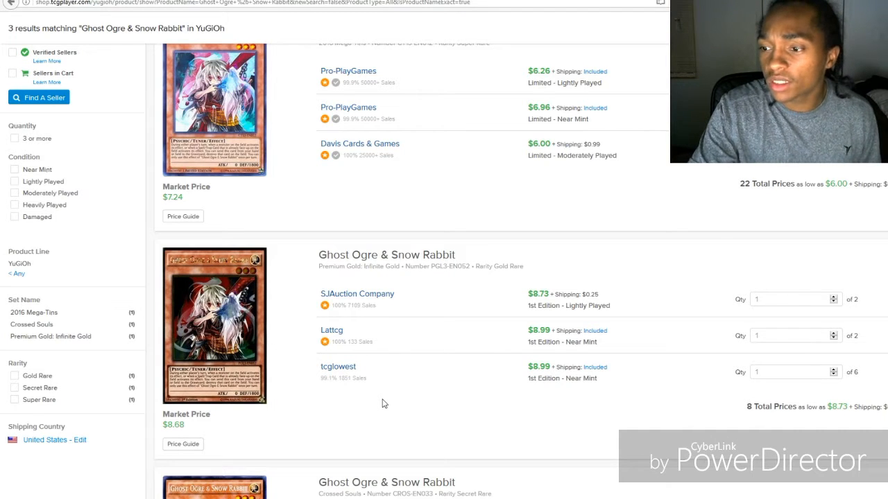
mouse_move(372, 361)
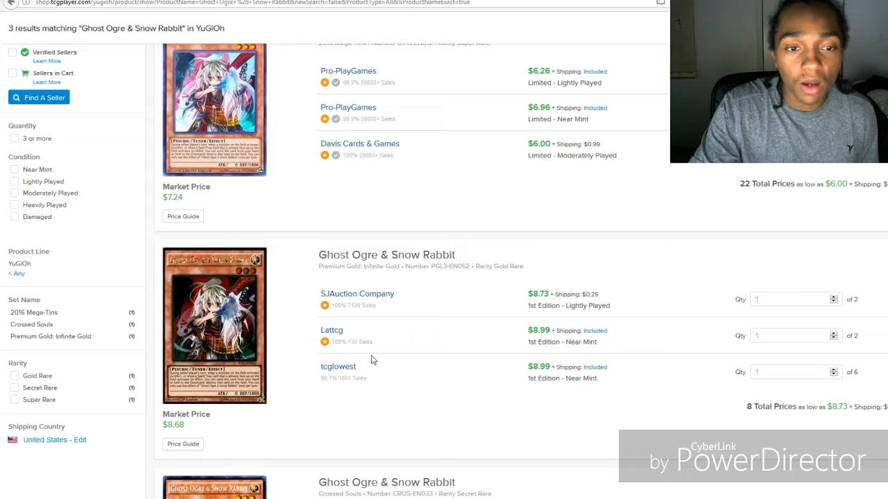
scroll(down, 3)
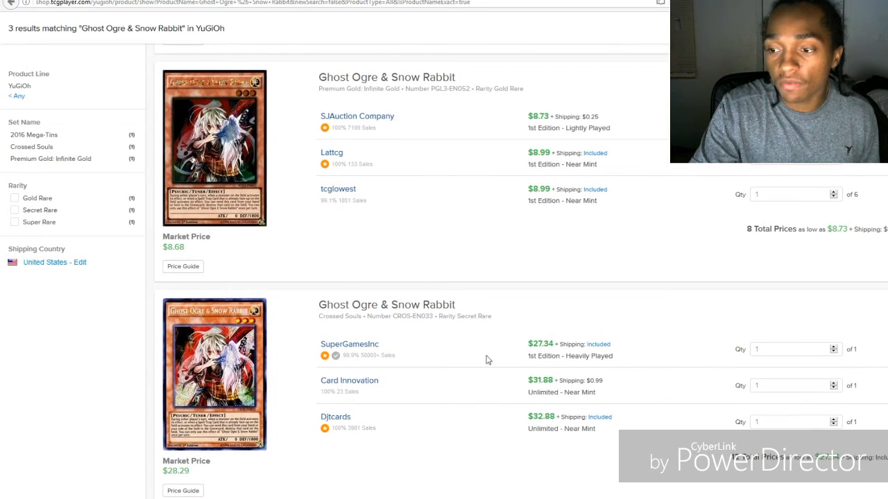
mouse_move(449, 397)
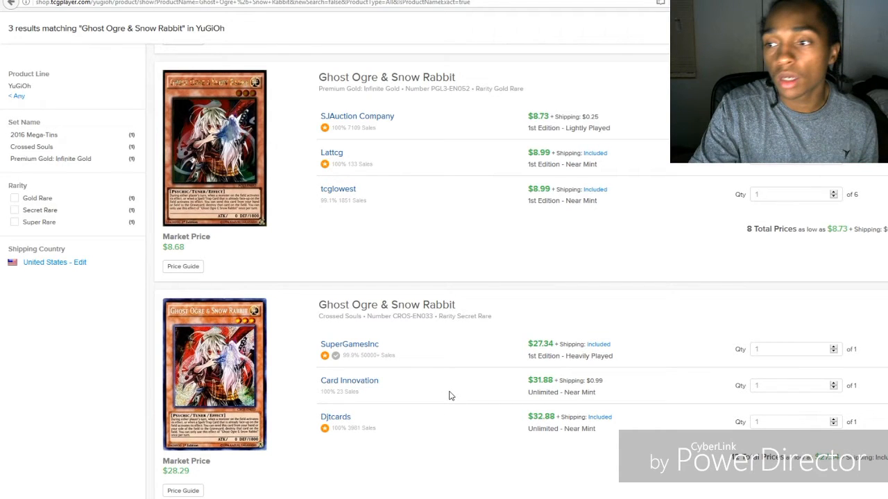
scroll(up, 3)
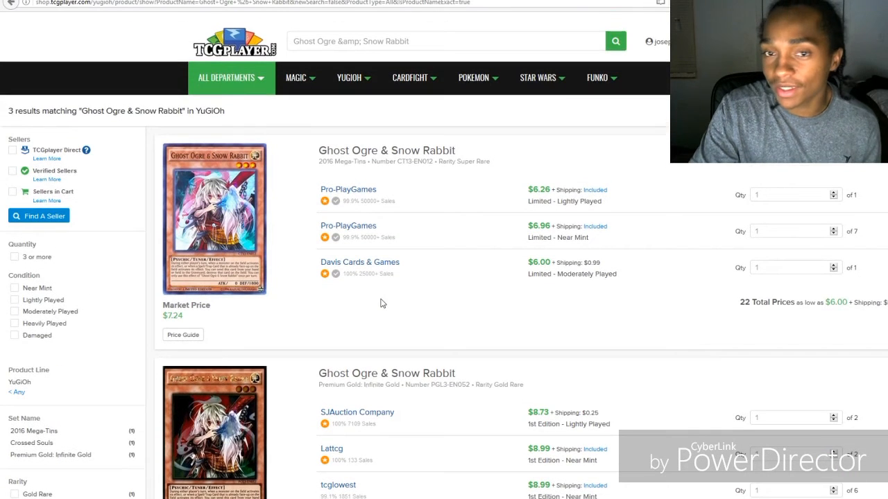
scroll(down, 3)
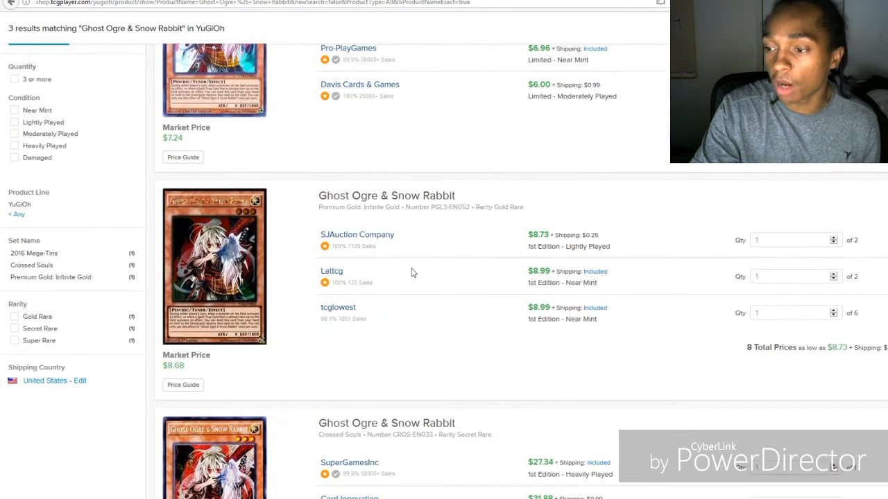
mouse_move(444, 299)
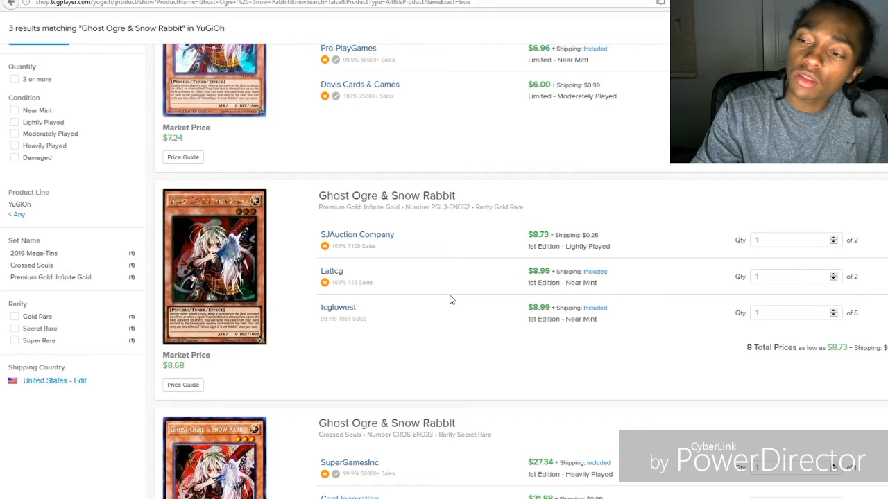
mouse_move(460, 299)
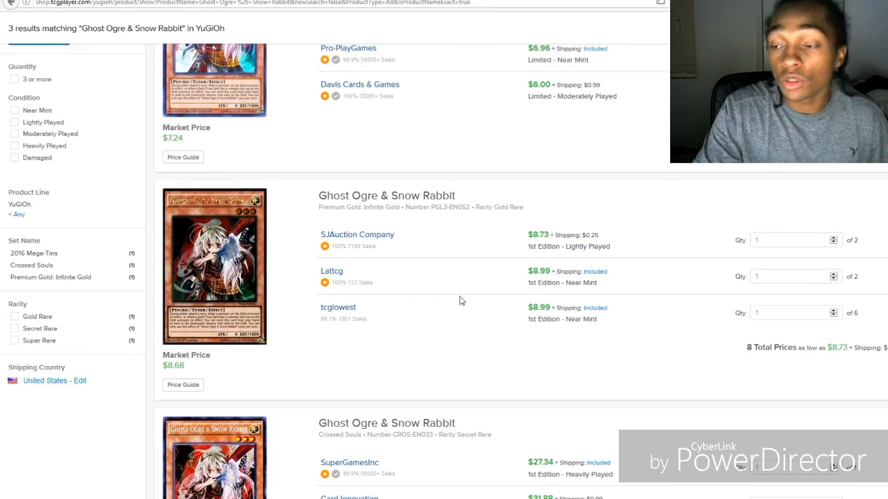
mouse_move(408, 308)
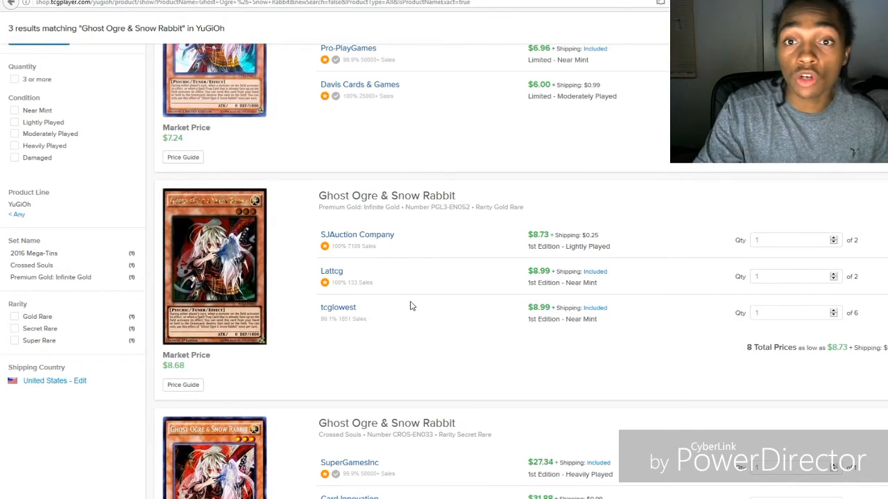
scroll(up, 3)
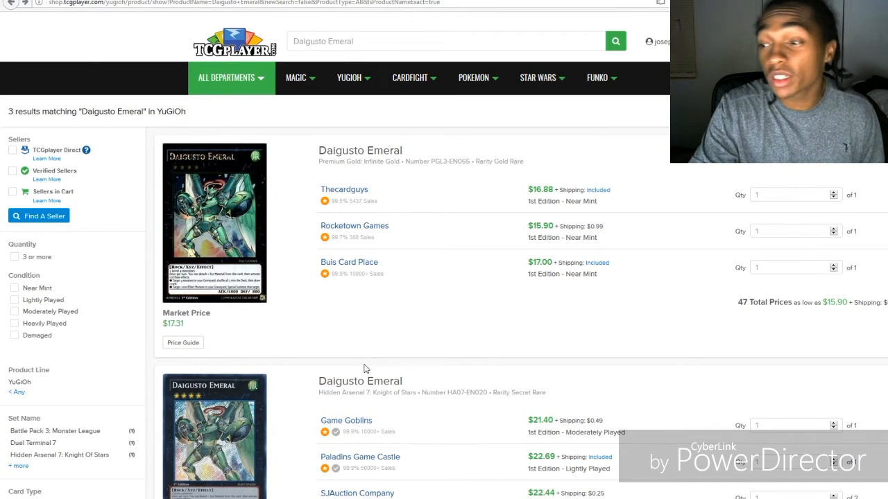
scroll(down, 3)
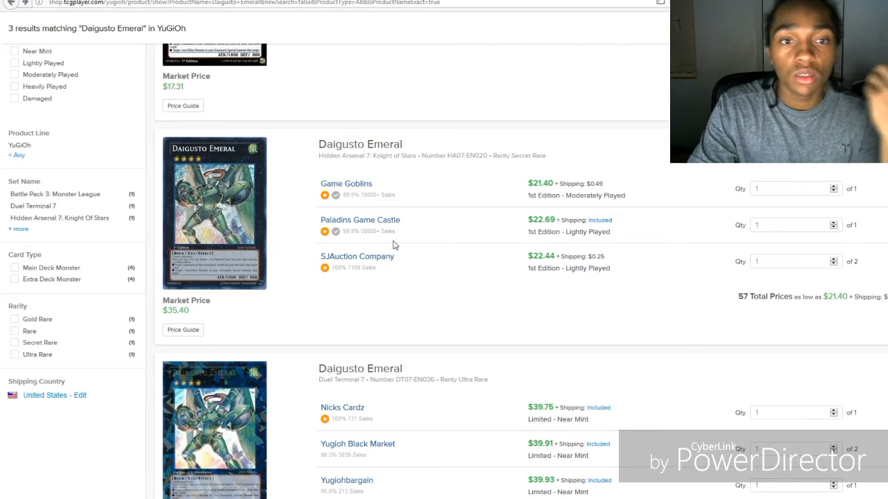
mouse_move(315, 303)
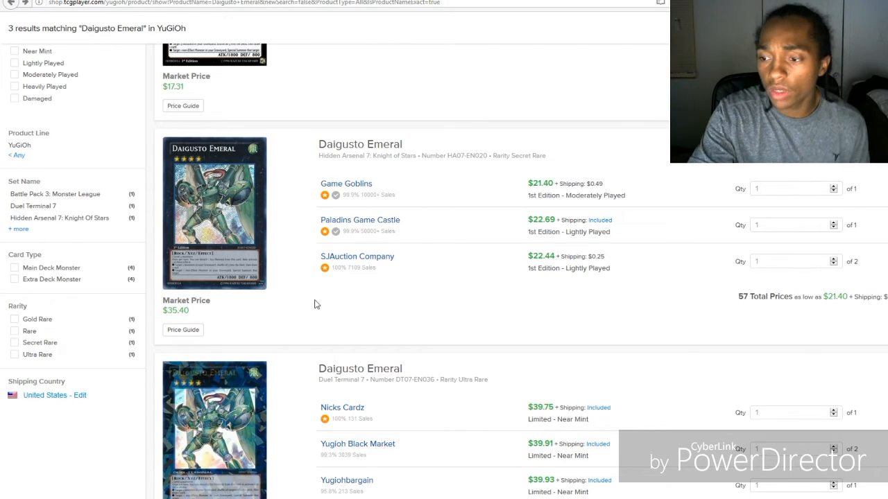
scroll(down, 3)
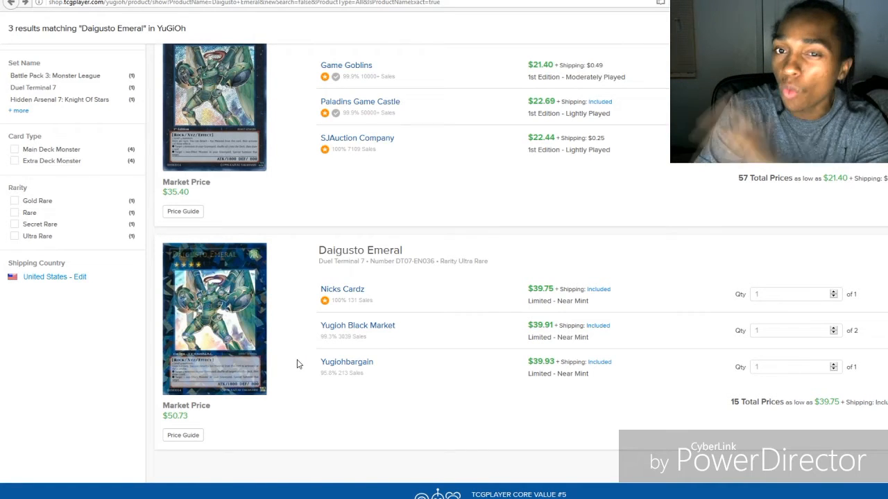
mouse_move(369, 333)
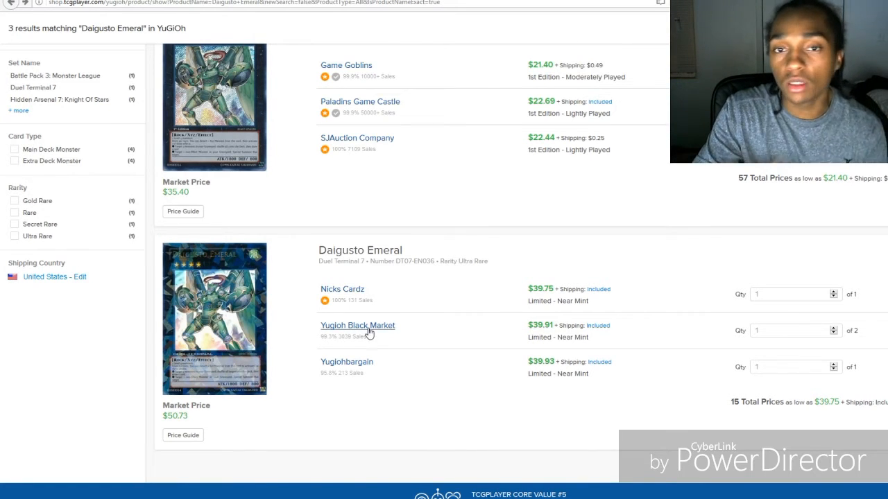
scroll(up, 3)
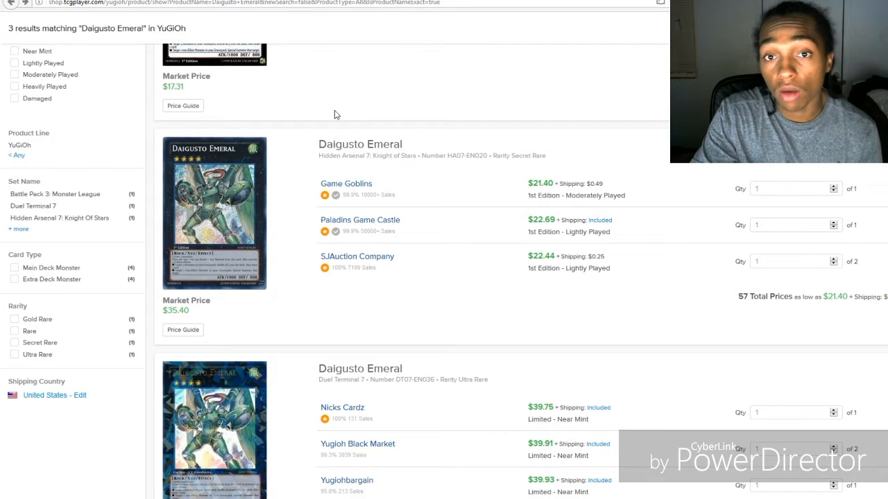
scroll(up, 3)
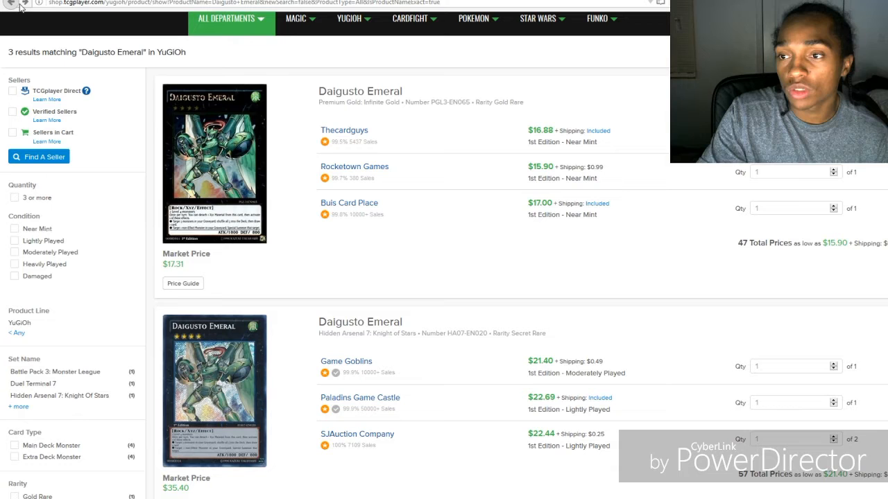
mouse_move(527, 251)
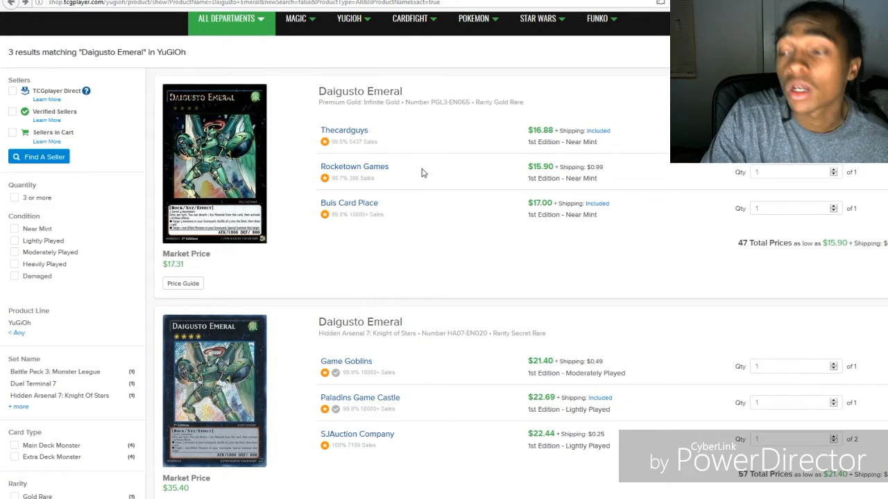
mouse_move(427, 168)
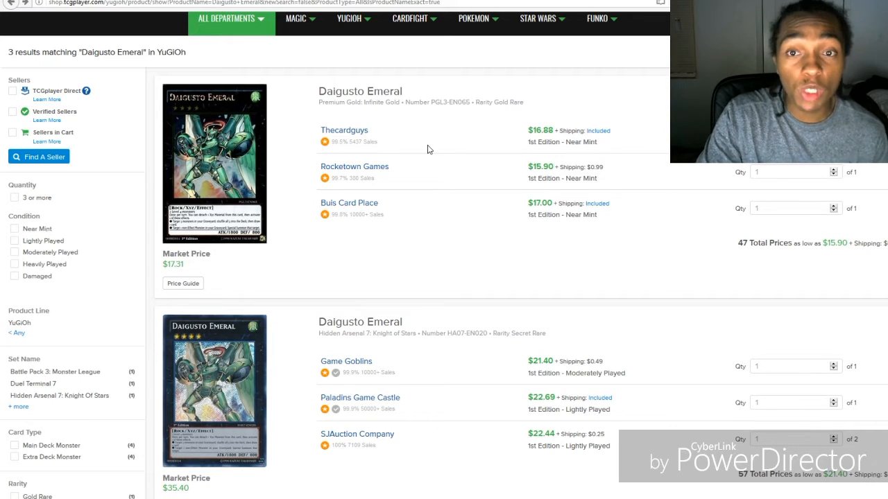
mouse_move(316, 238)
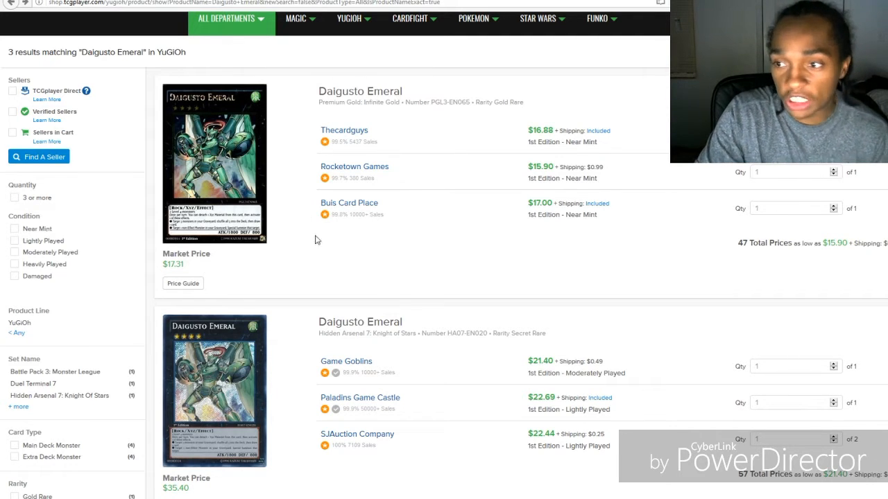
mouse_move(416, 257)
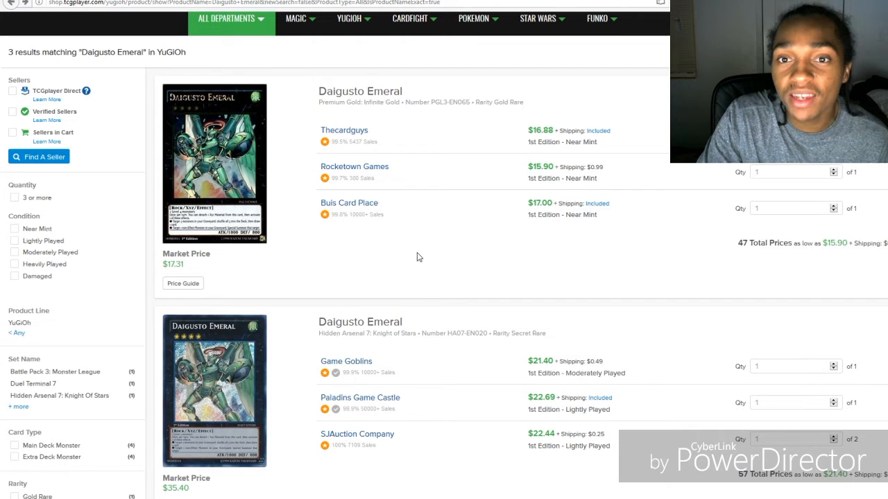
mouse_move(405, 167)
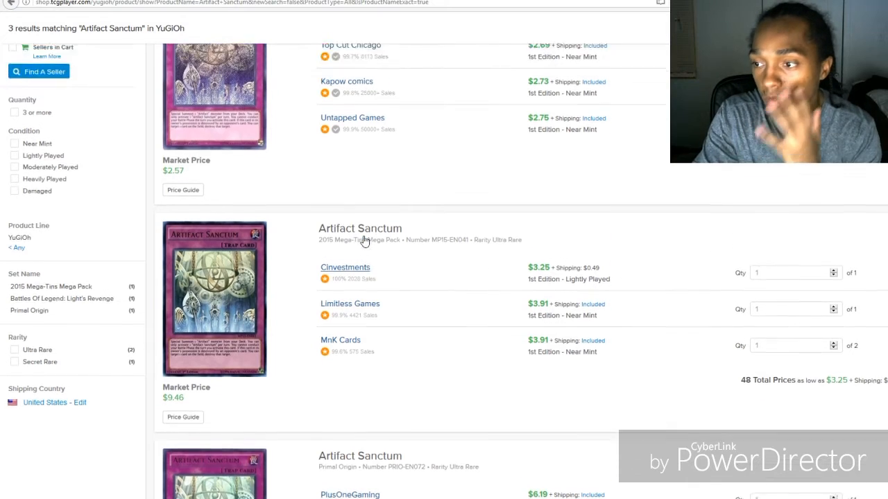
scroll(up, 3)
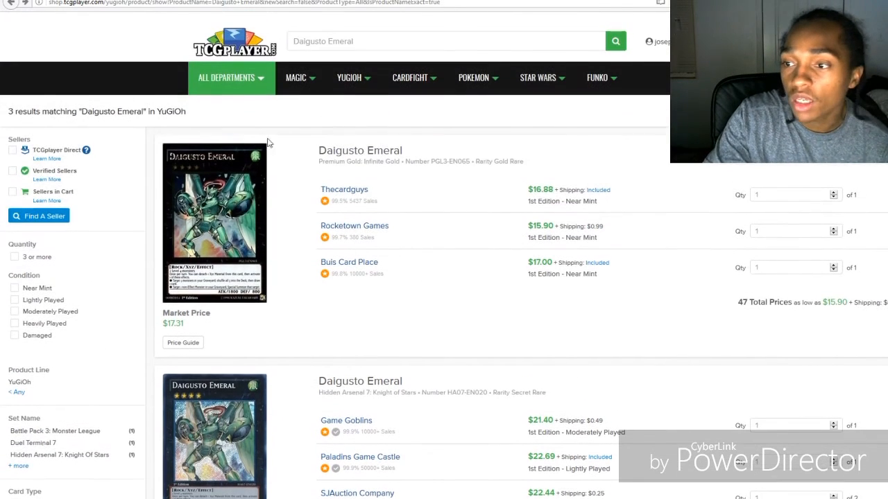
mouse_move(399, 275)
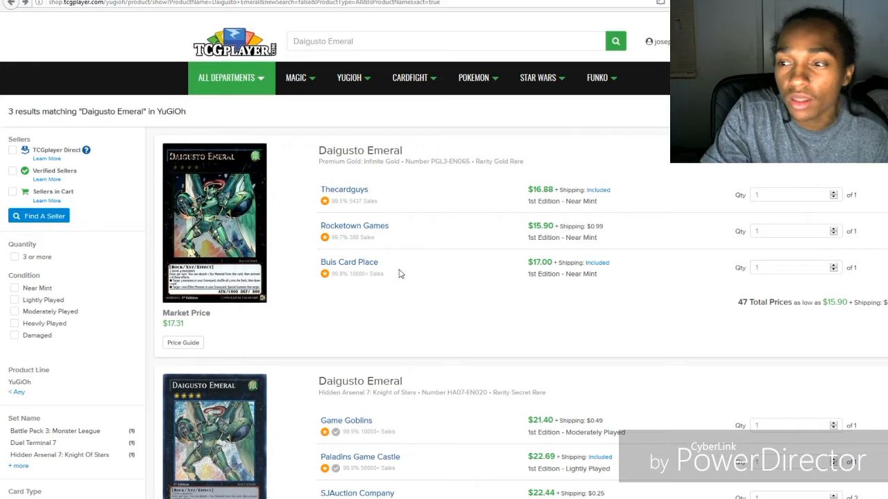
mouse_move(424, 280)
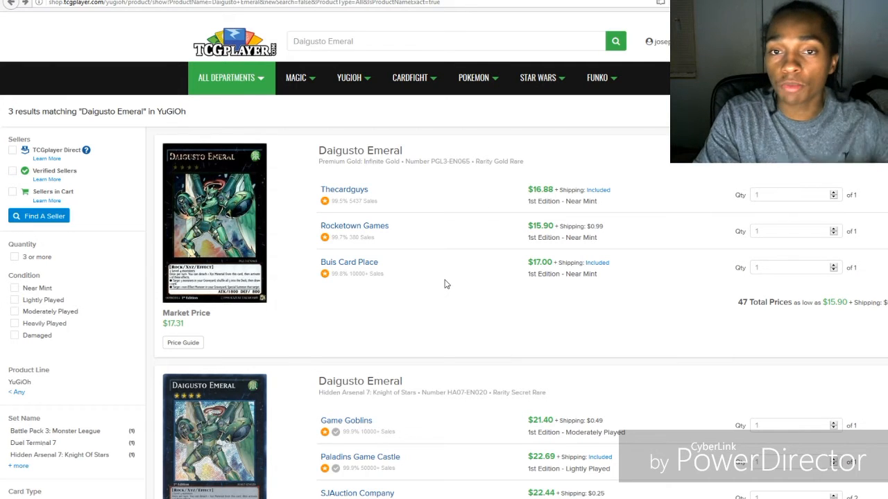
mouse_move(350, 261)
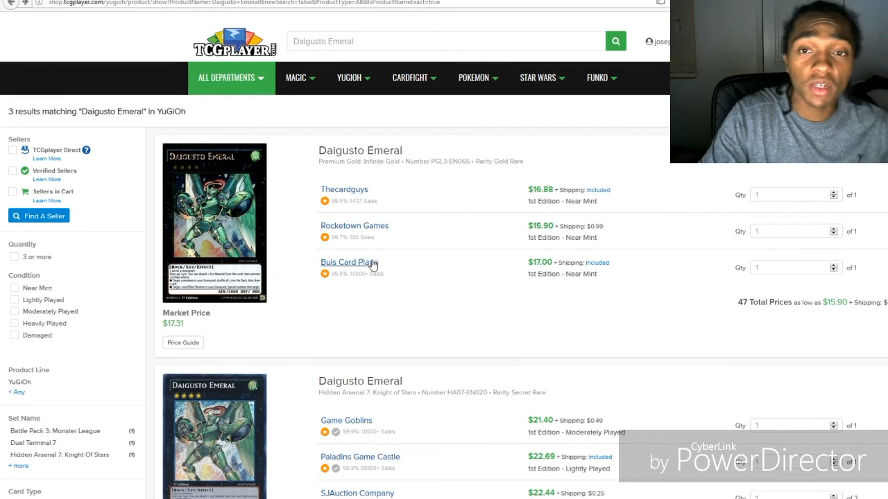
scroll(down, 3)
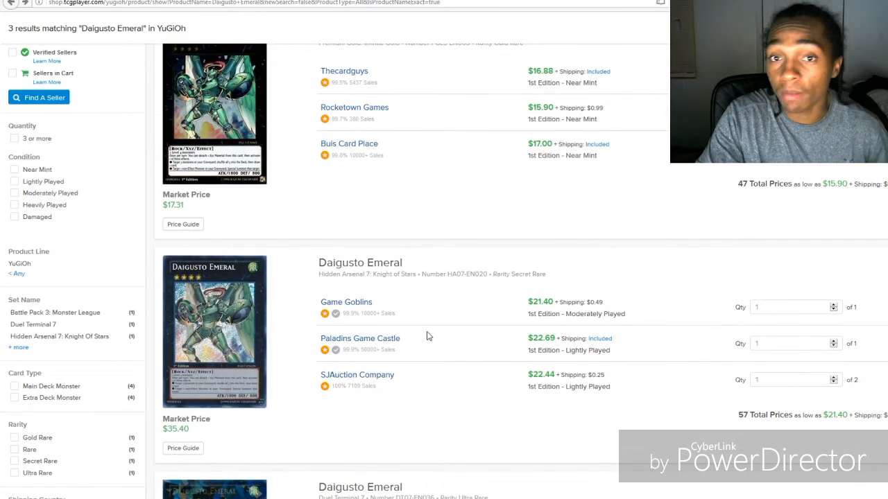
scroll(up, 3)
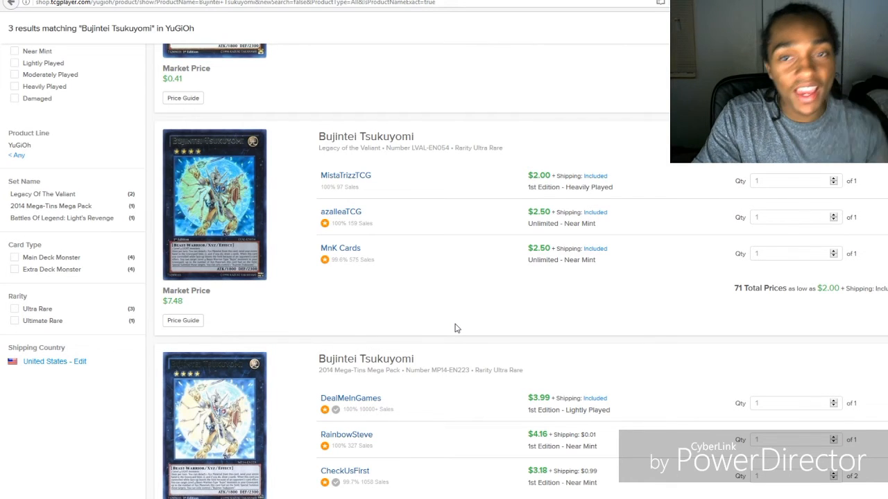
mouse_move(387, 242)
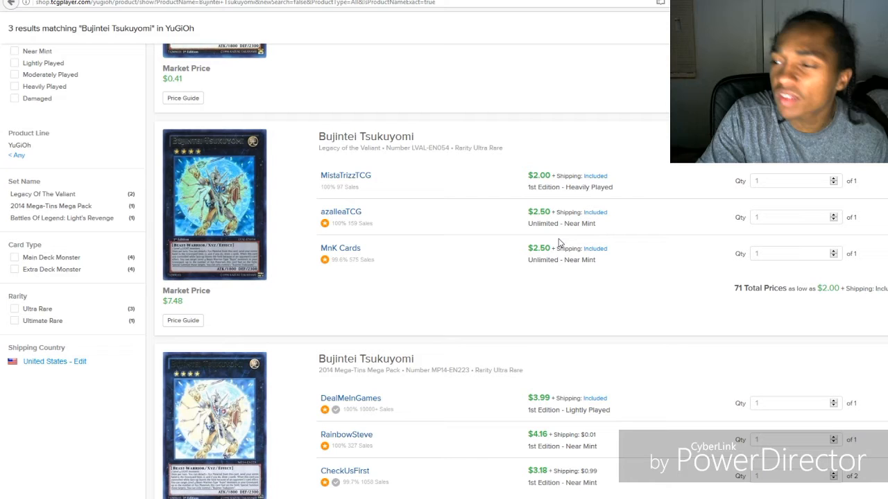
mouse_move(486, 277)
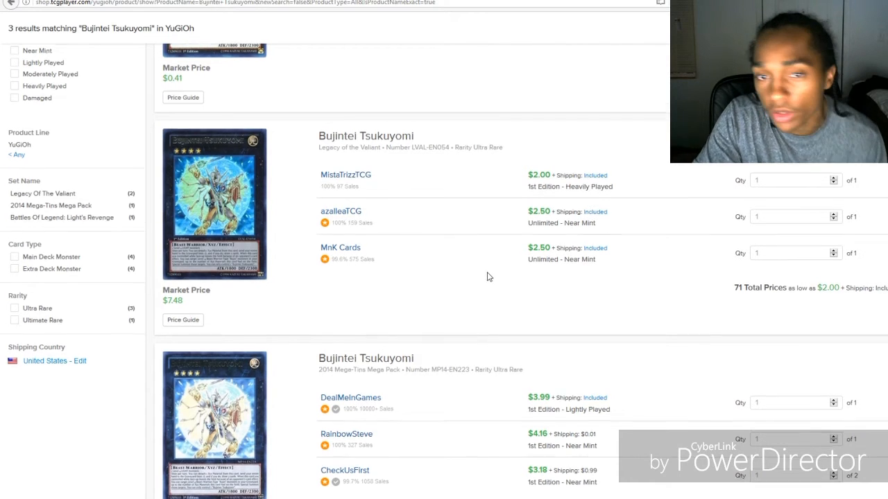
scroll(down, 3)
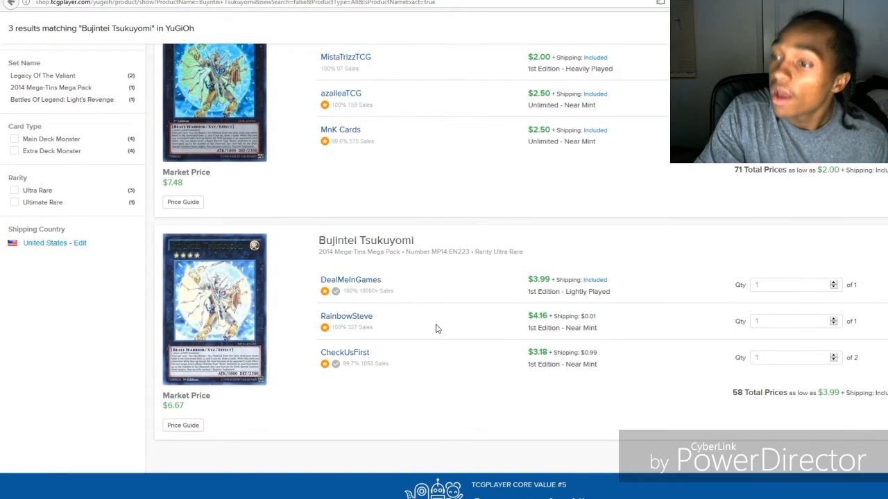
scroll(up, 3)
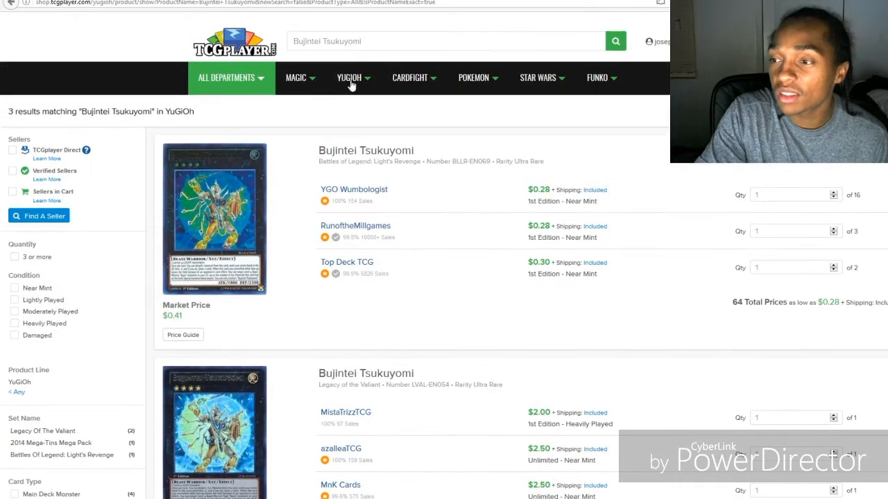
scroll(down, 3)
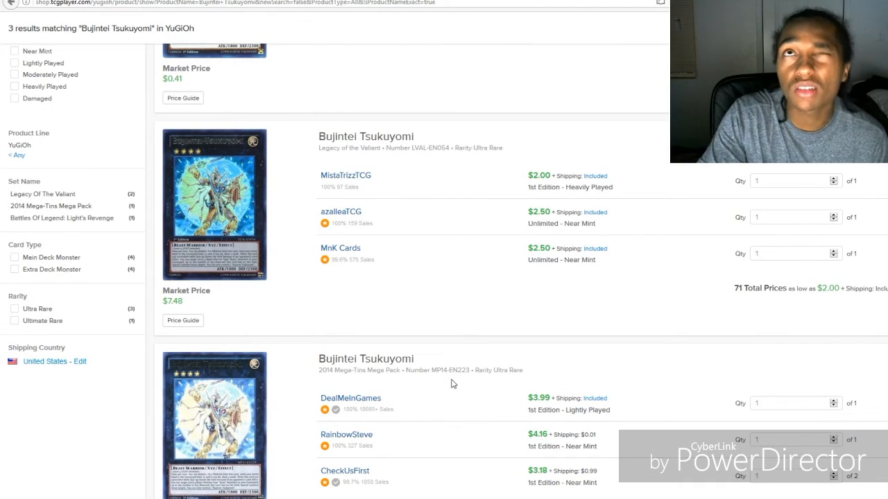
mouse_move(438, 284)
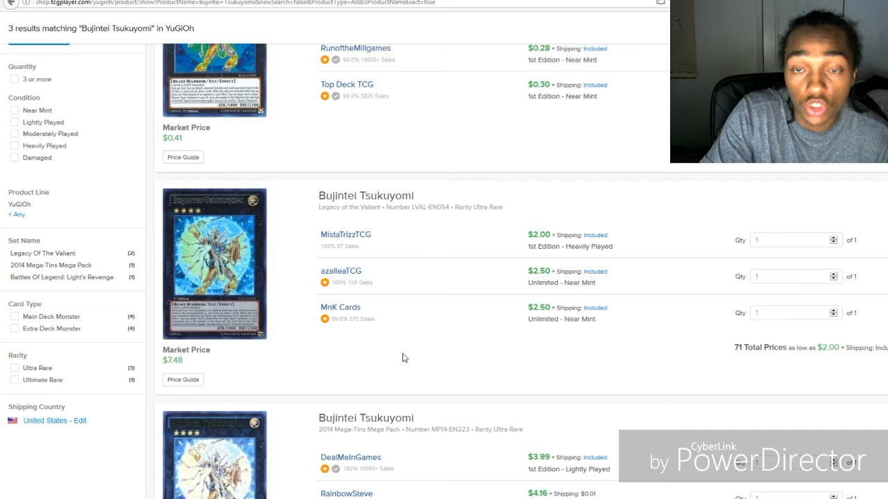
scroll(down, 3)
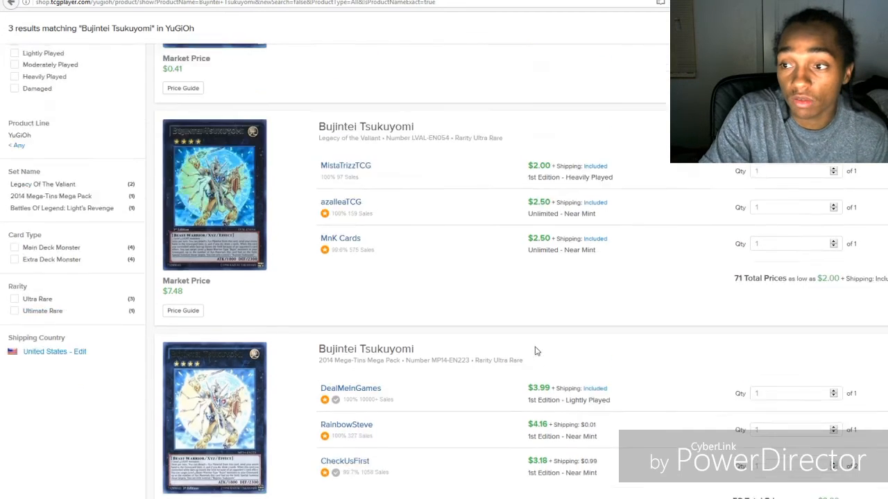
scroll(down, 3)
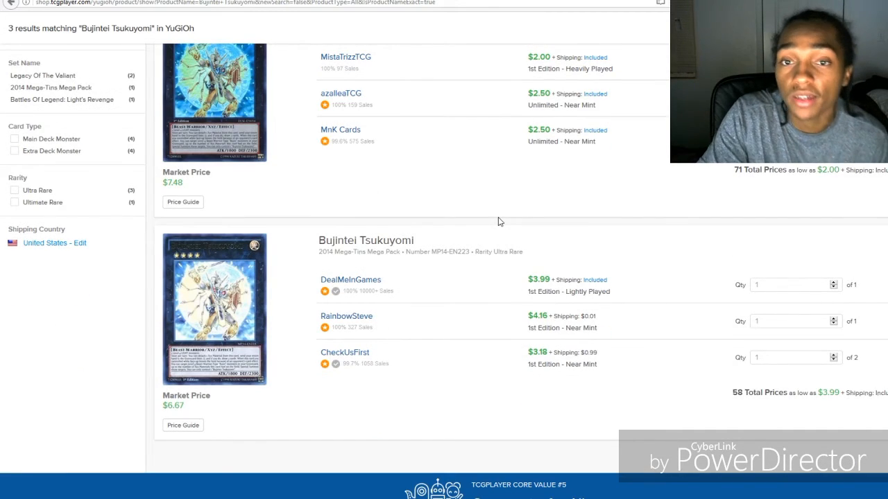
scroll(down, 3)
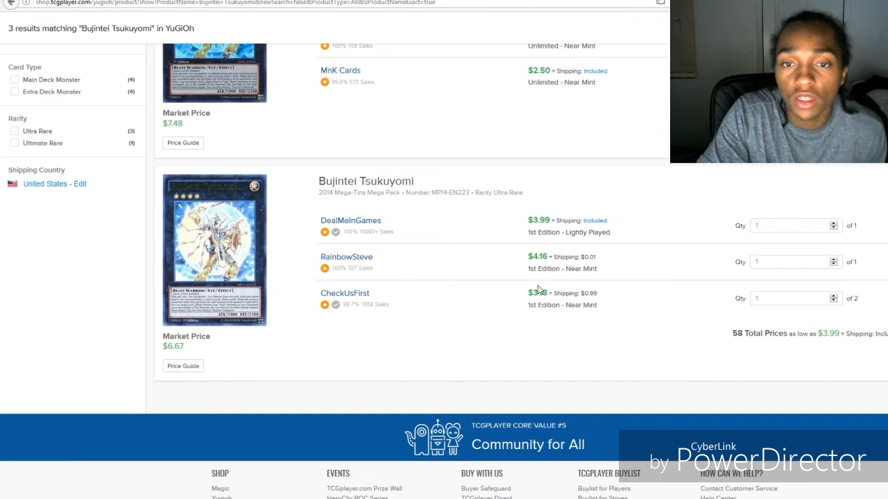
scroll(up, 3)
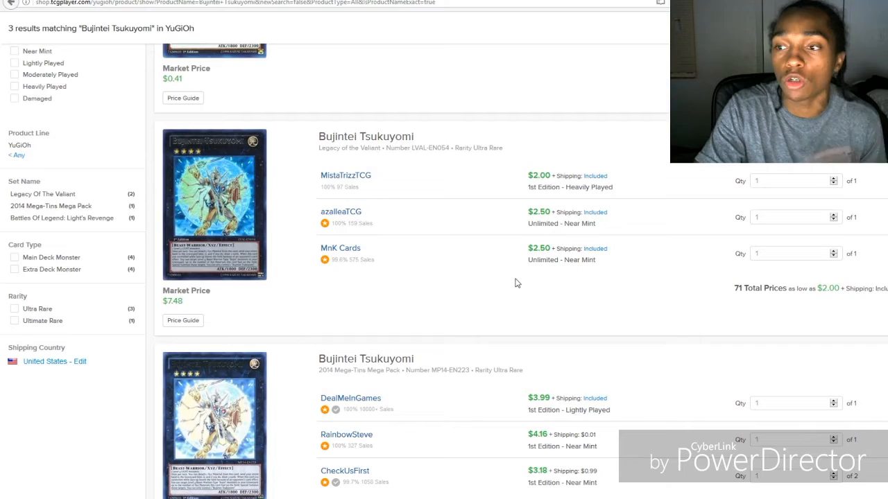
scroll(up, 3)
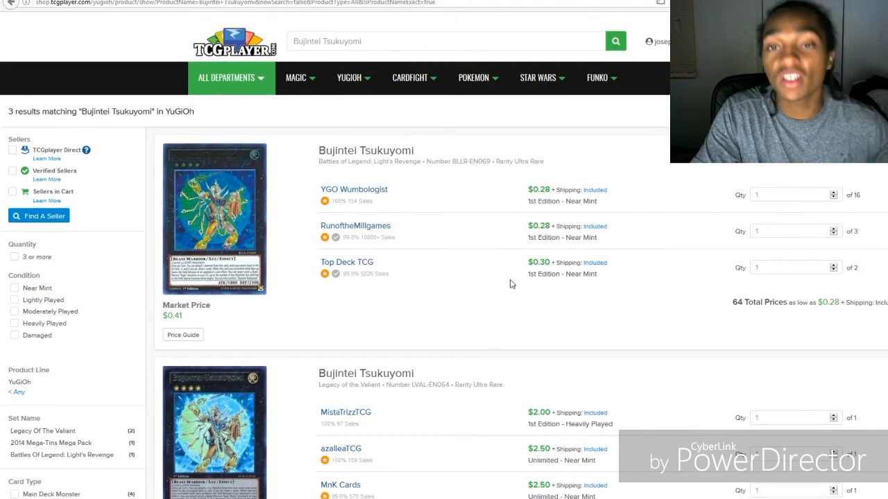
scroll(down, 3)
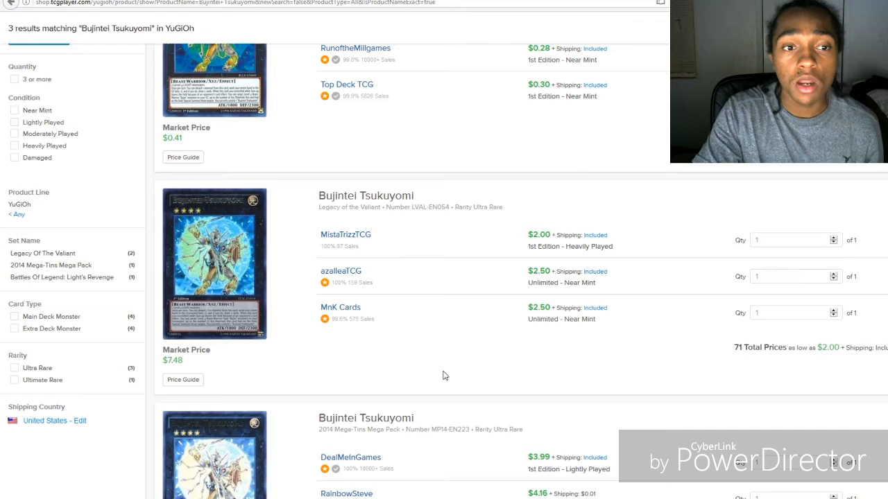
scroll(down, 3)
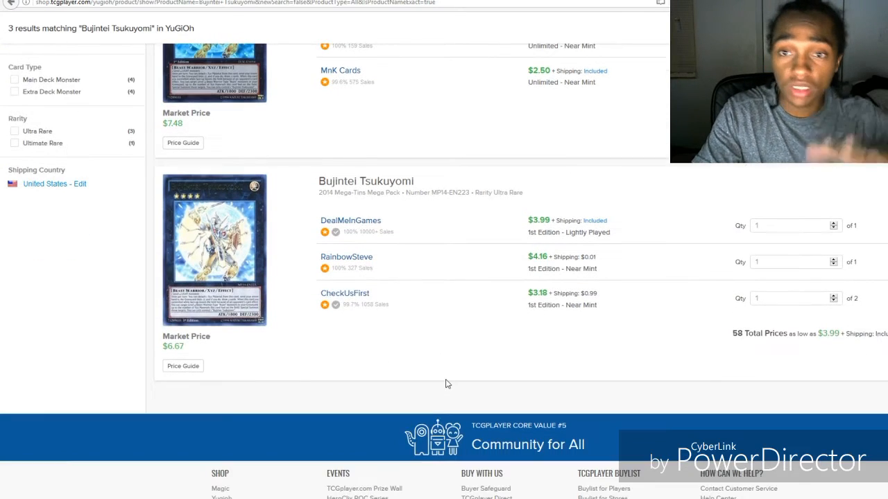
scroll(up, 3)
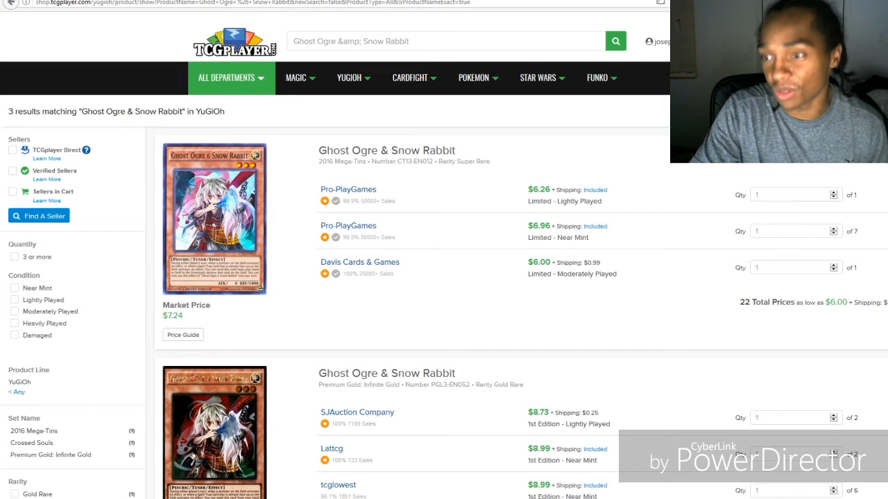
scroll(down, 3)
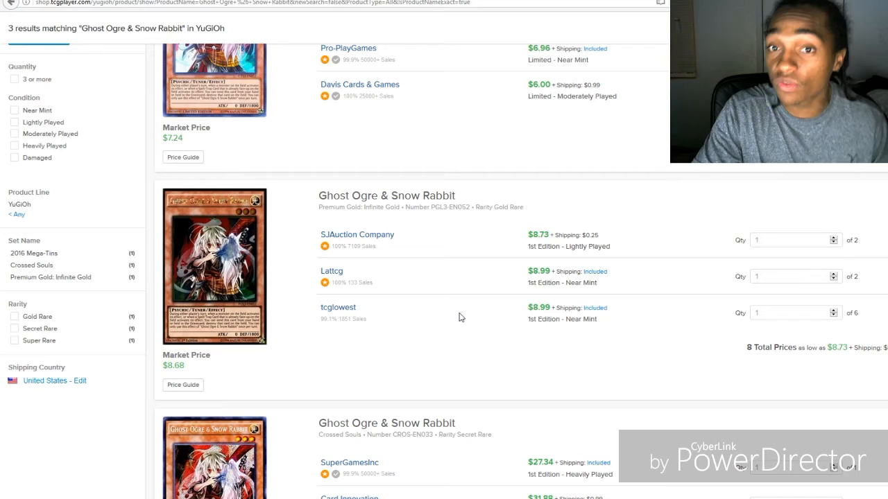
mouse_move(360, 250)
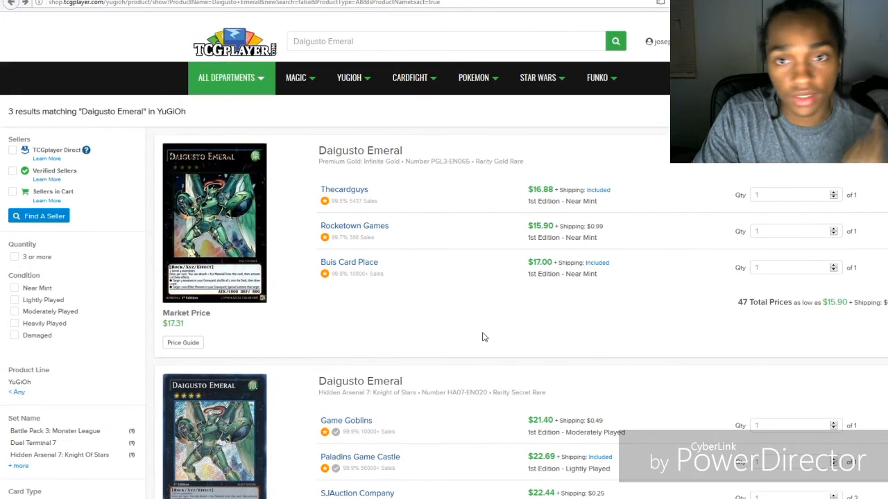
mouse_move(488, 286)
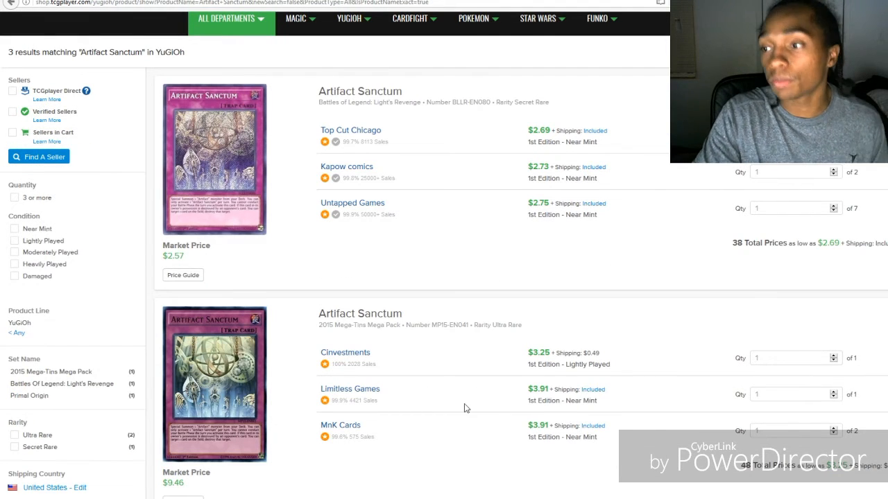
scroll(down, 3)
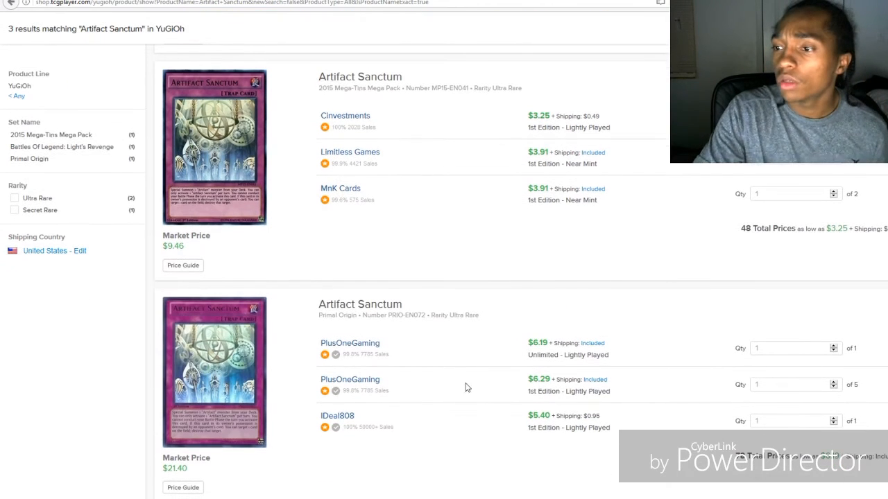
mouse_move(502, 250)
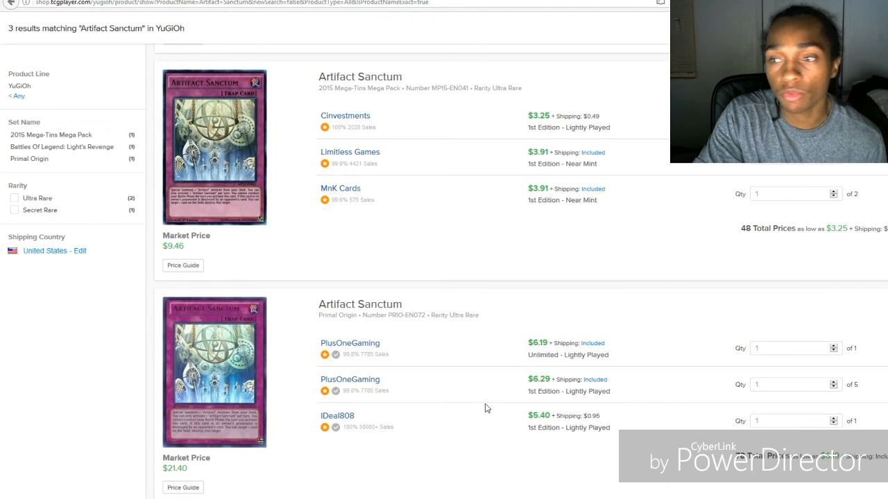
mouse_move(491, 204)
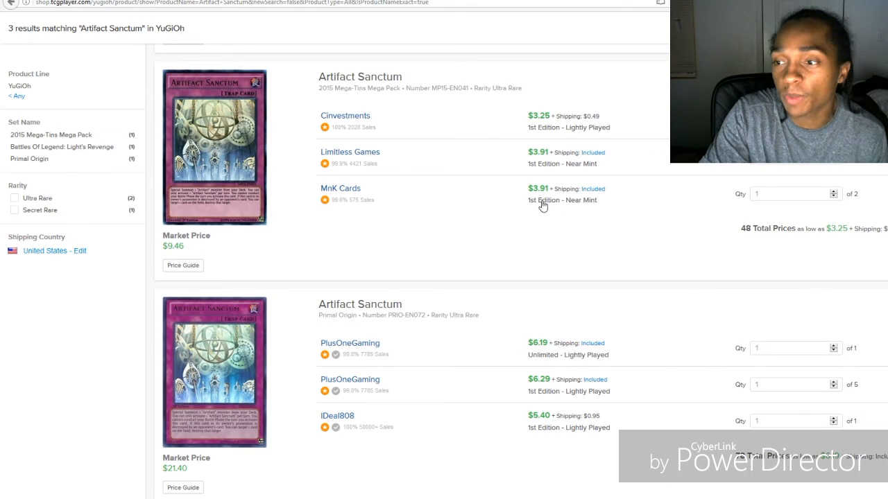
mouse_move(428, 180)
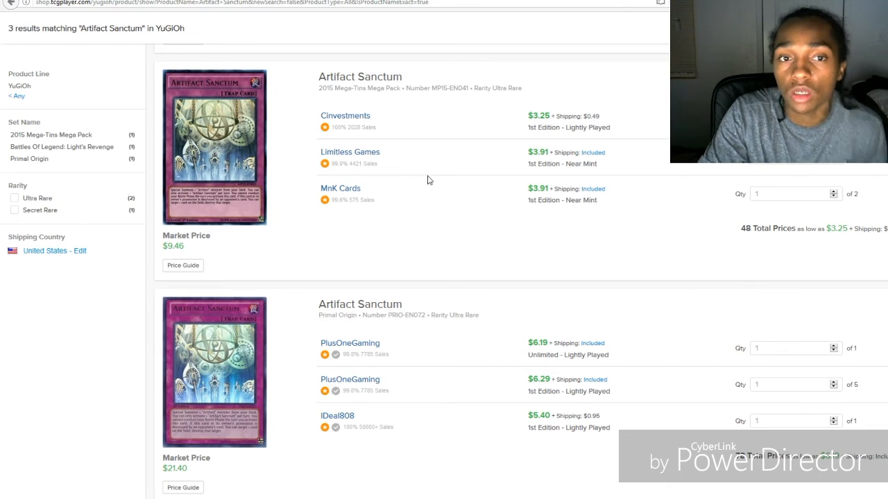
mouse_move(430, 205)
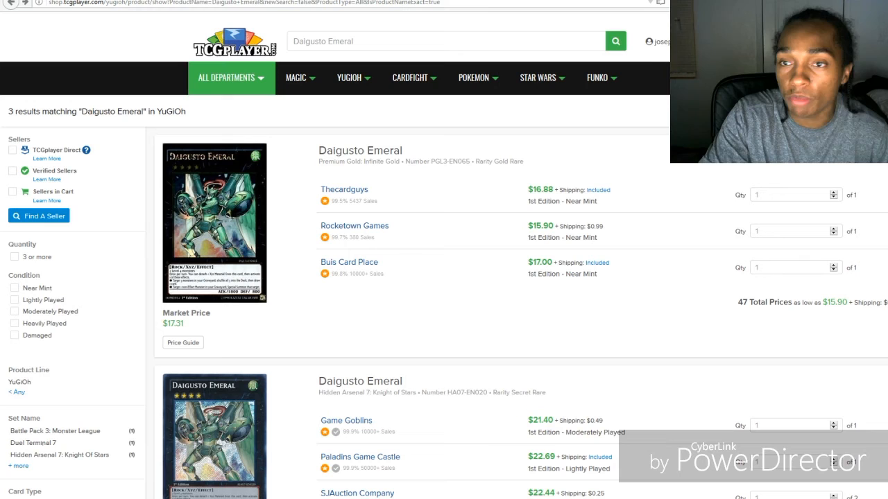
mouse_move(413, 296)
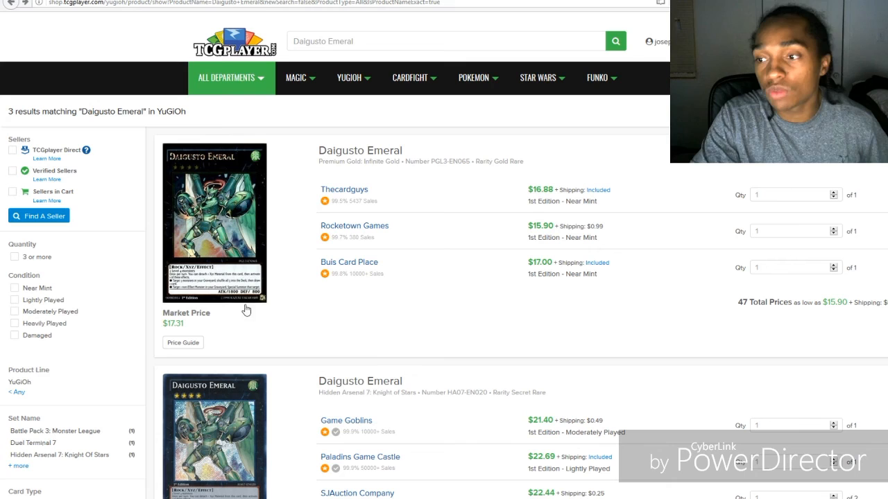
mouse_move(266, 297)
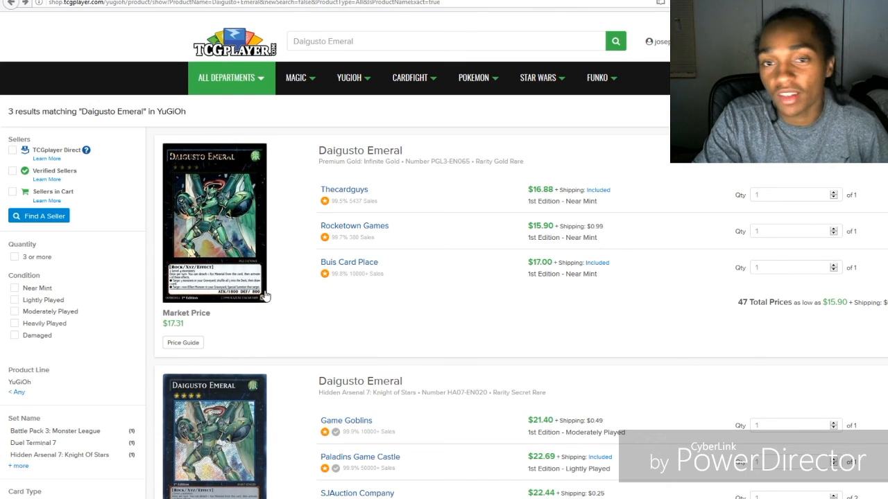